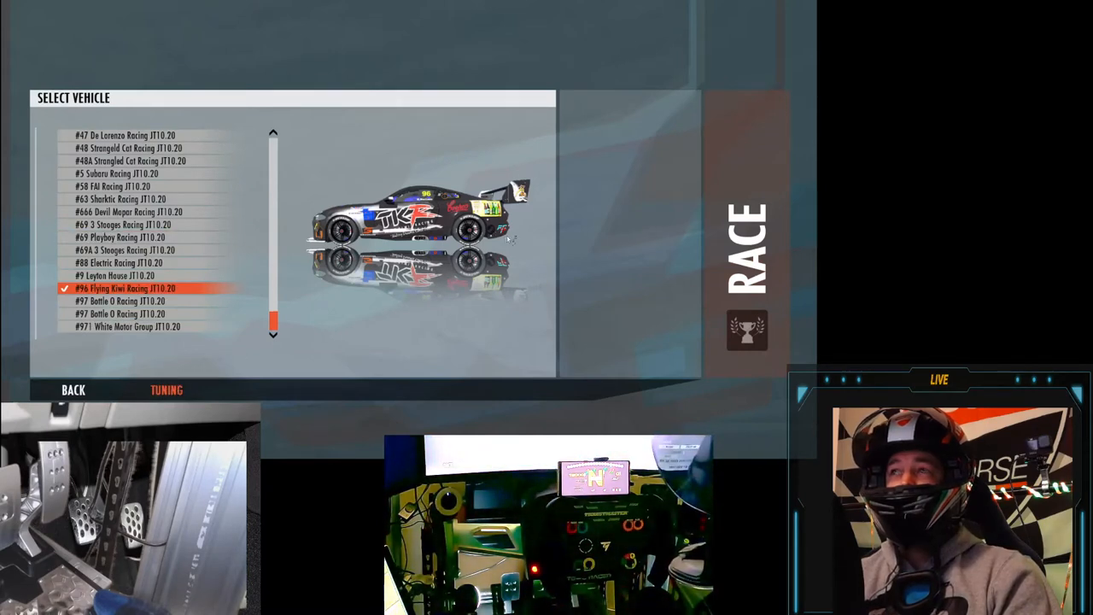
Step: Enter the garage tuning screen for the #96 Flying Kiwi Racing car
{"action": "left_click", "coordinate": [166, 389]}
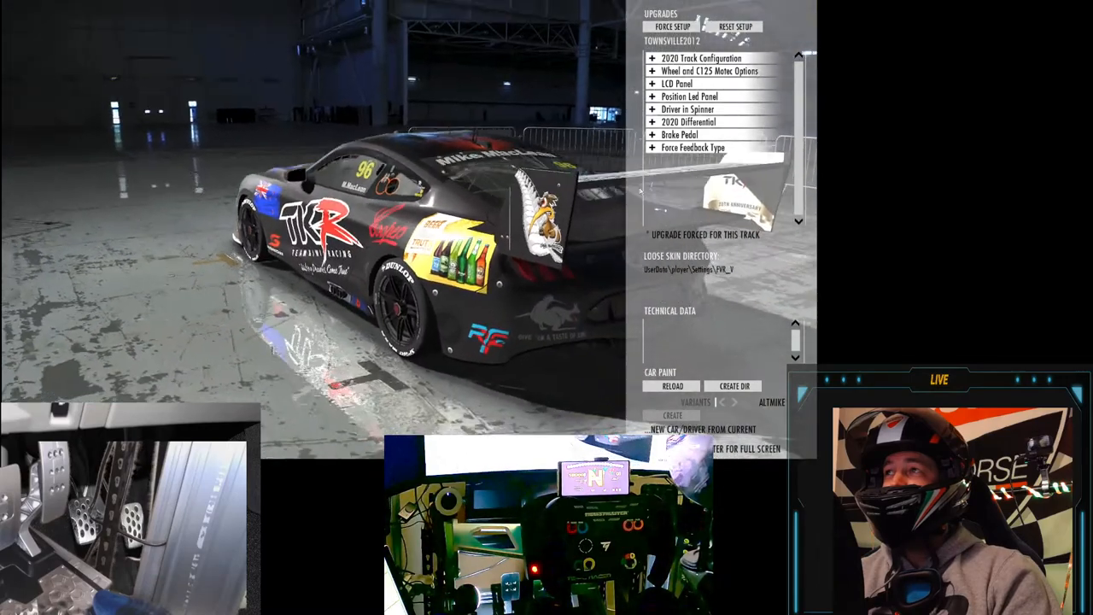
Step: Expand Brake Pedal, try potentiometer Brake Level 1, then keep loadcell Brake Level 2
{"action": "left_click", "coordinate": [706, 134]}
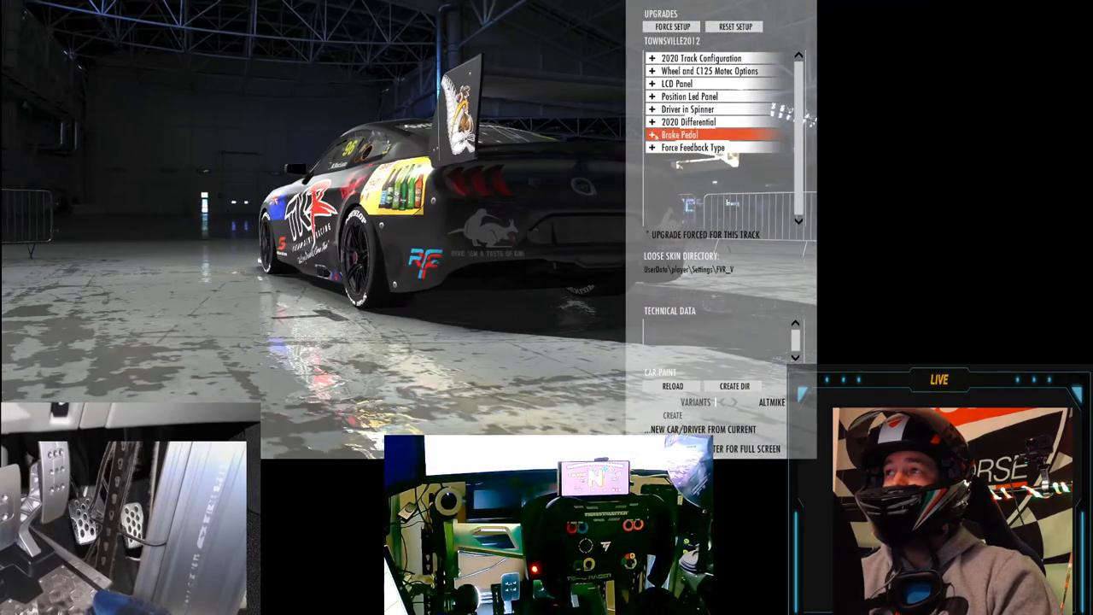
{"action": "left_click", "coordinate": [651, 134]}
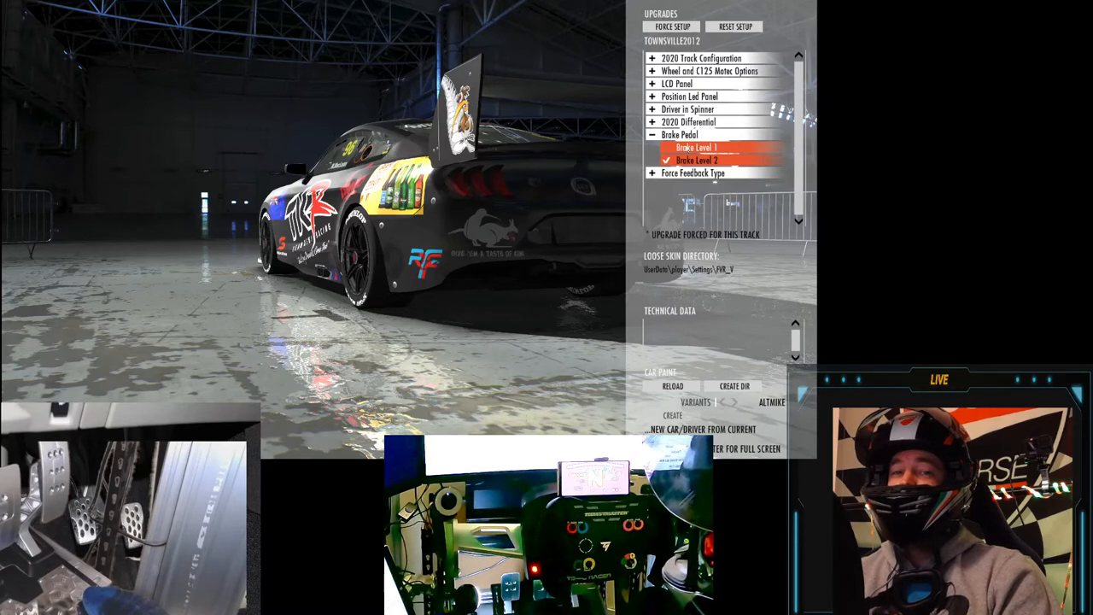
{"action": "left_click", "coordinate": [697, 147]}
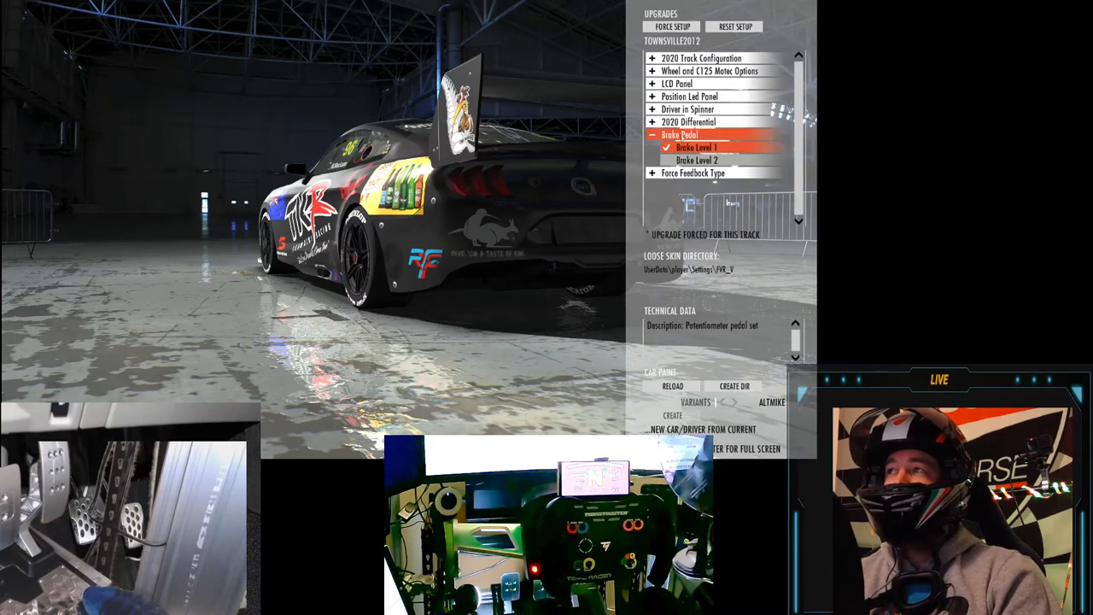
{"action": "left_click", "coordinate": [694, 159]}
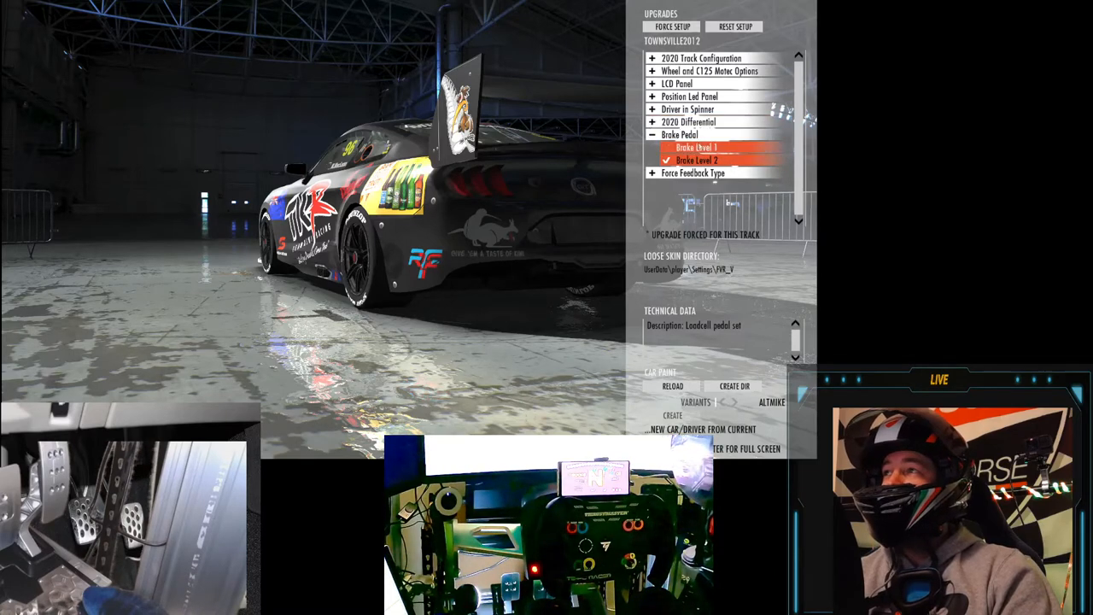
Step: Compare Brake Level 1 and 2 again, keep Brake Level 2, and collapse Brake Pedal
{"action": "left_click", "coordinate": [693, 147]}
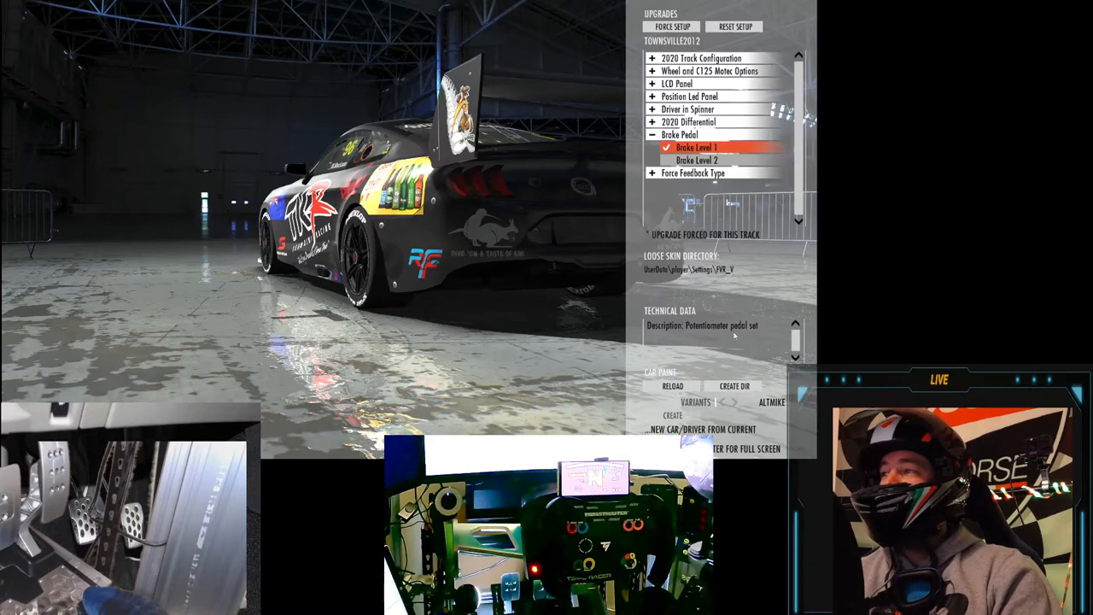
{"action": "mouse_move", "coordinate": [832, 361]}
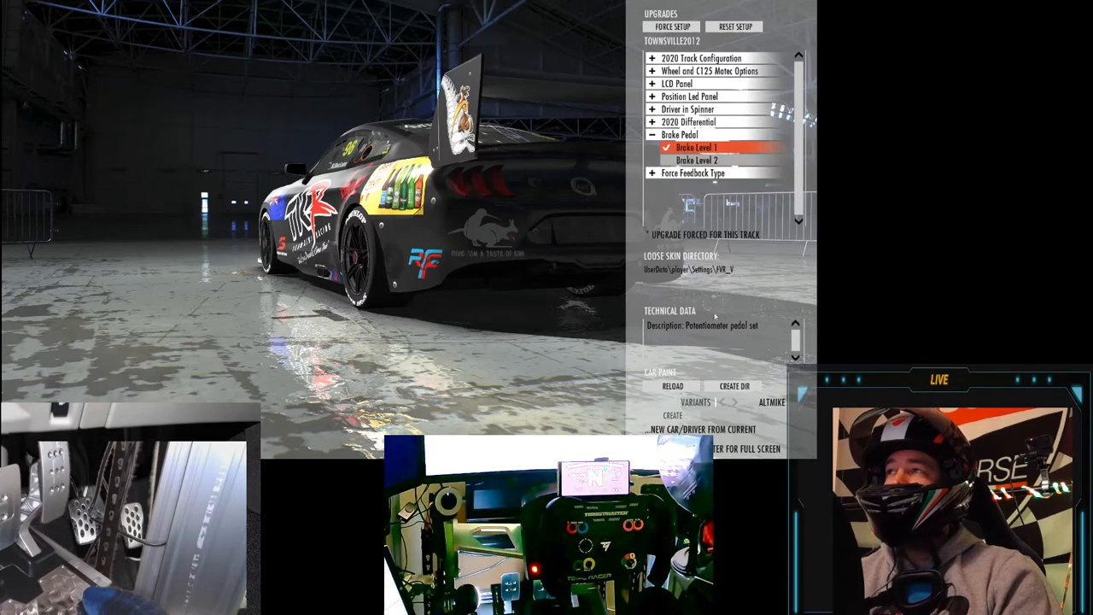
{"action": "left_click", "coordinate": [700, 161]}
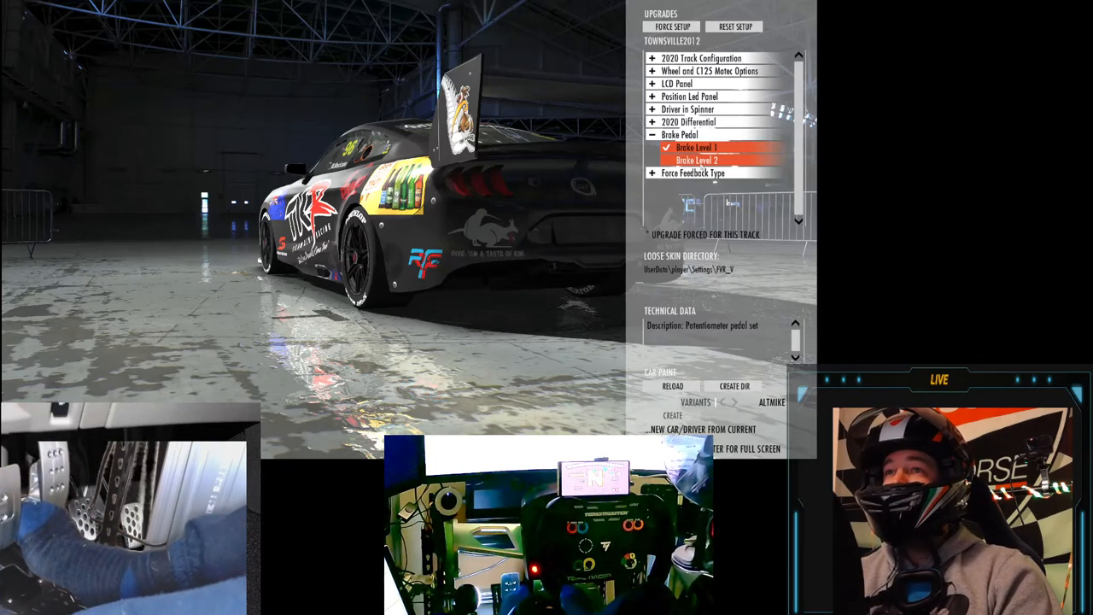
{"action": "left_click", "coordinate": [699, 147]}
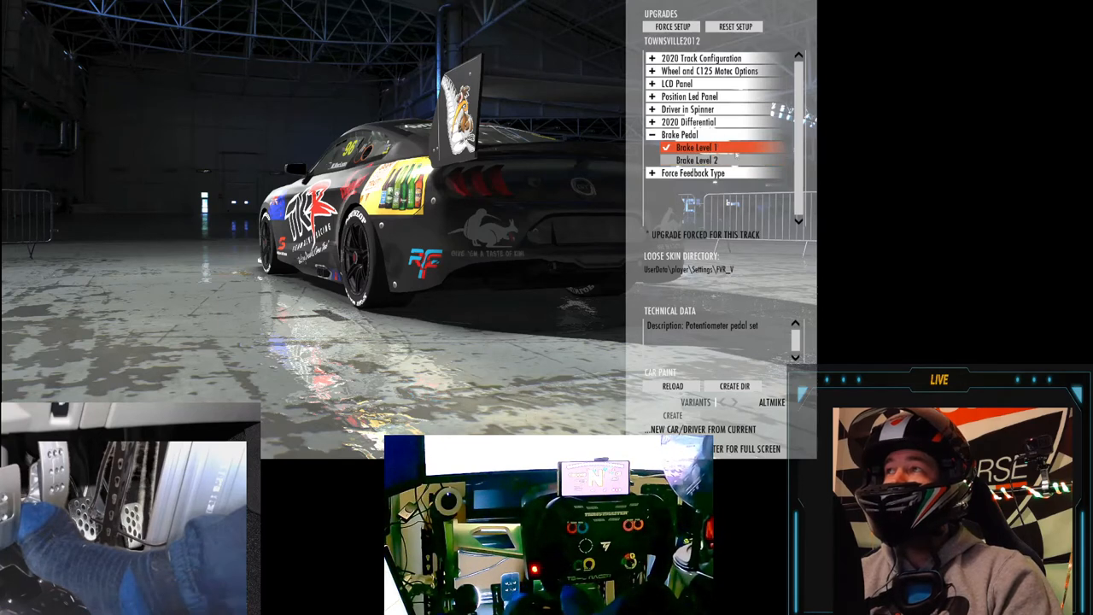
{"action": "left_click", "coordinate": [699, 160]}
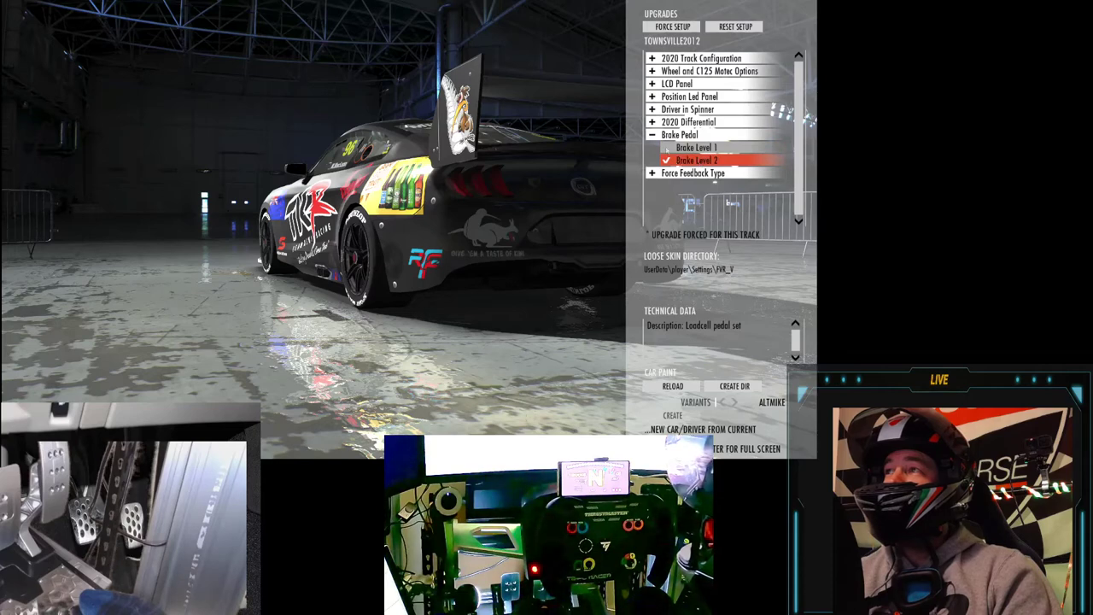
{"action": "left_click", "coordinate": [653, 122]}
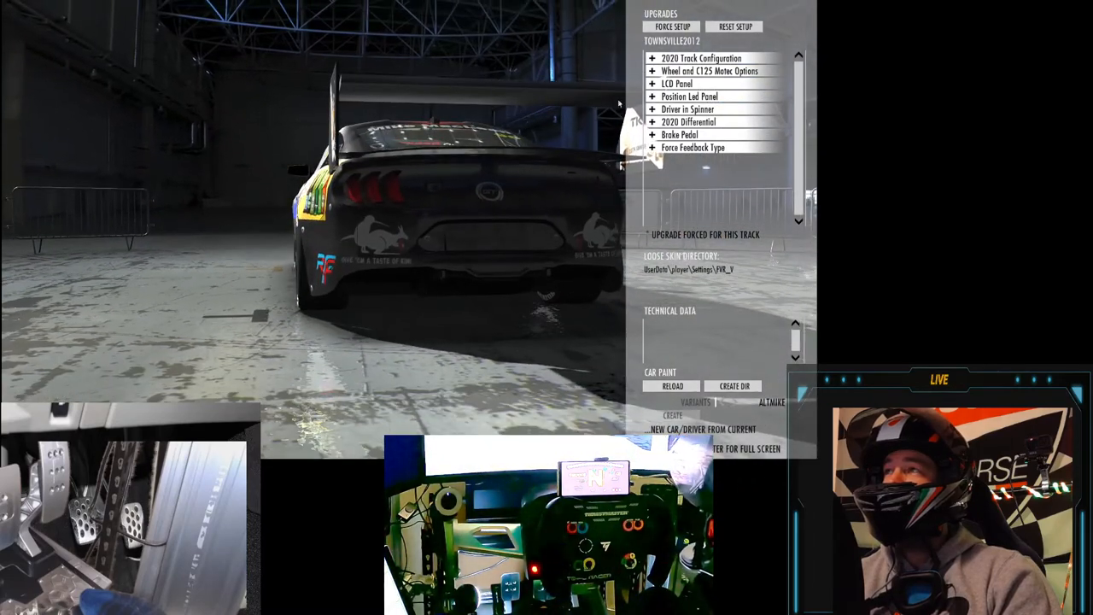
Step: Expand the 2020 Differential choices, currently on Adjustable Diff
{"action": "left_click", "coordinate": [696, 121]}
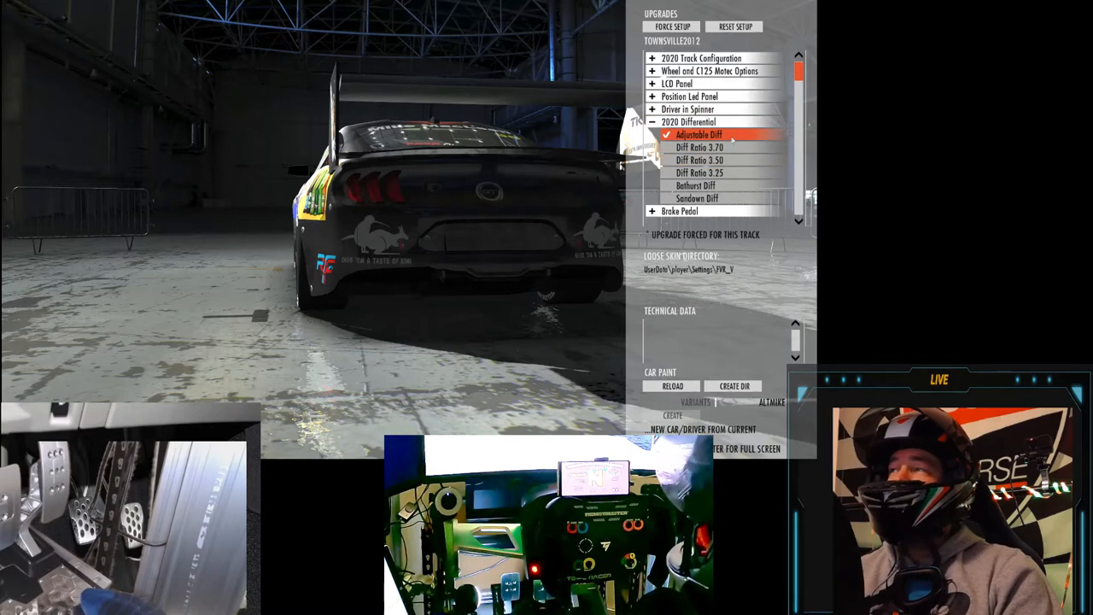
{"action": "mouse_move", "coordinate": [705, 185]}
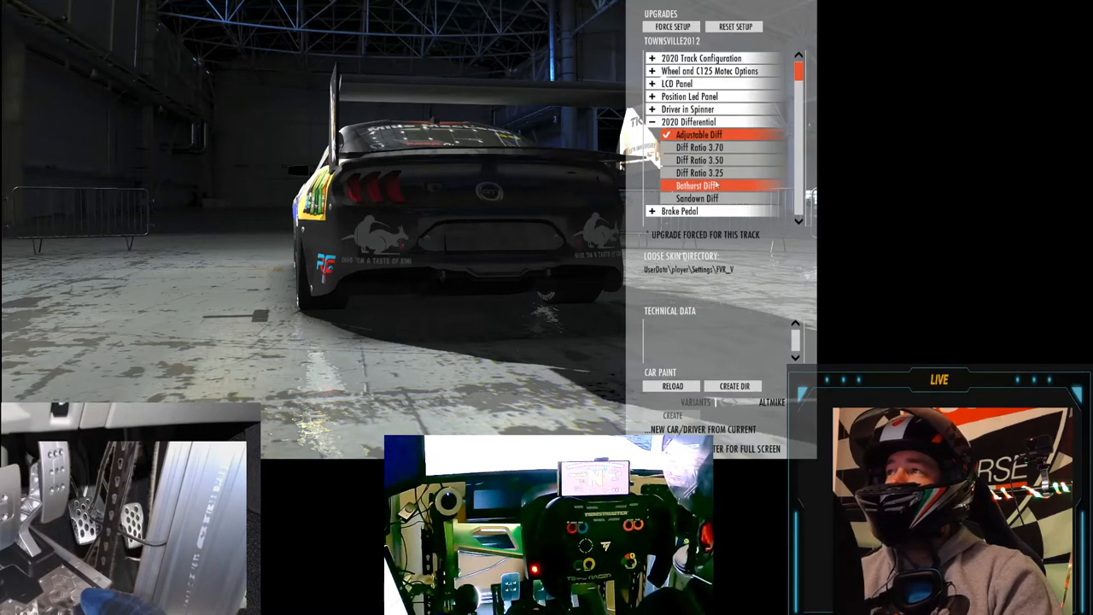
Step: Select the Bathurst Diff (3.04 ratio) for the 2020 Differential
{"action": "left_click", "coordinate": [701, 185]}
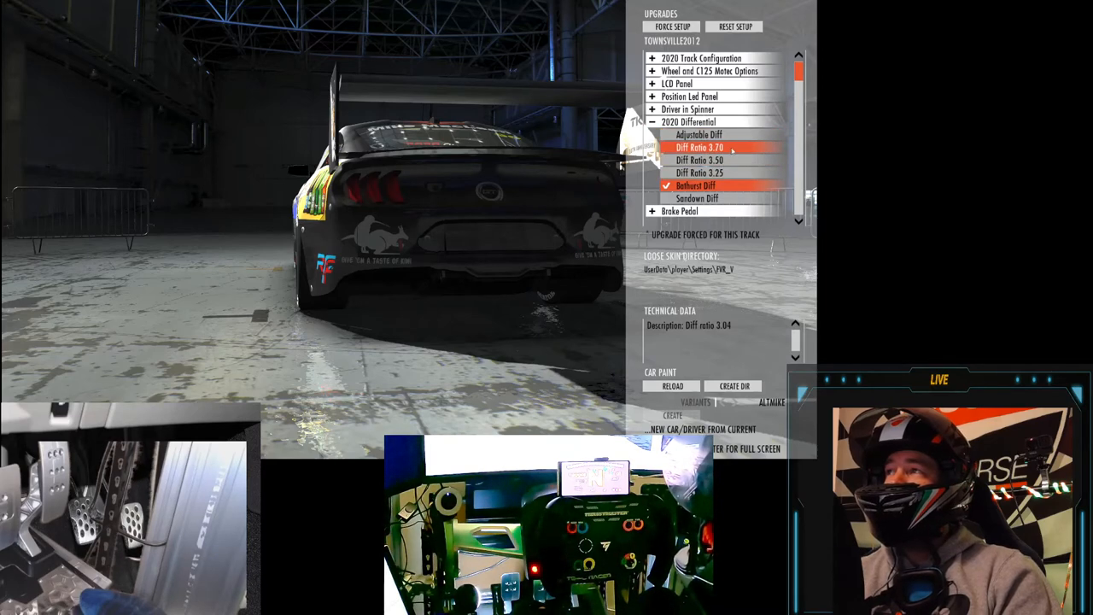
Step: Switch the 2020 Differential to Diff Ratio 3.70
{"action": "left_click", "coordinate": [699, 147]}
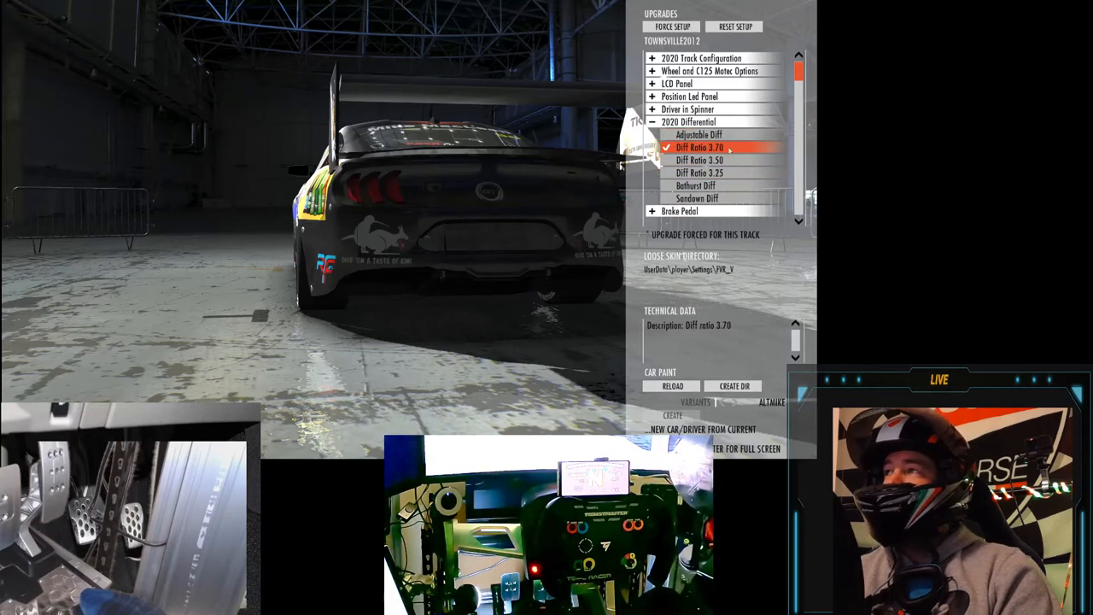
{"action": "mouse_move", "coordinate": [697, 186]}
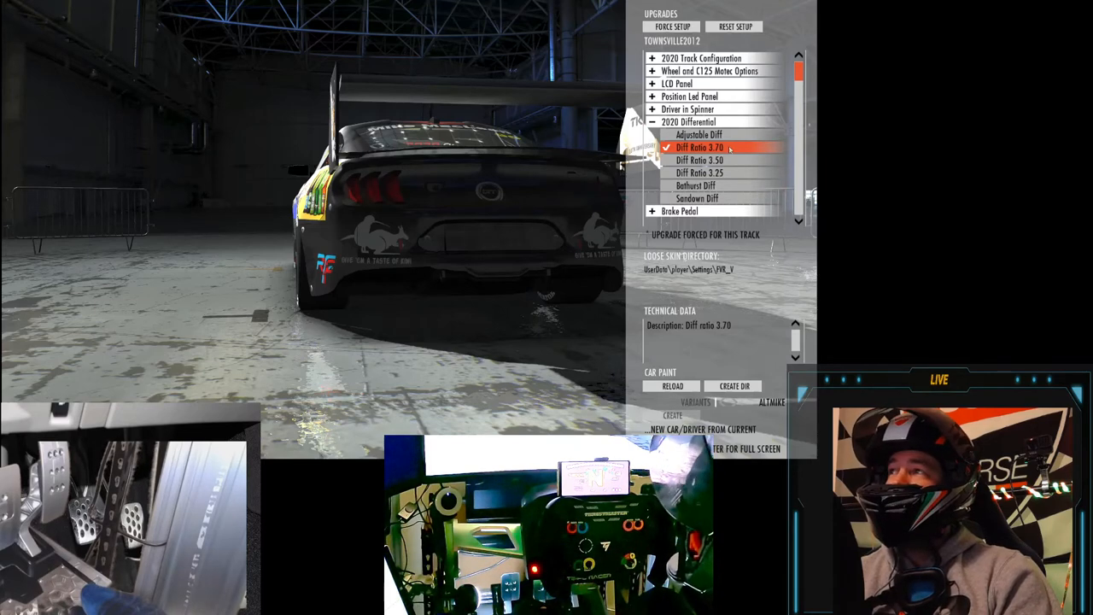
Step: Return the 2020 Differential to the Bathurst Diff, 3.04 ratio
{"action": "left_click", "coordinate": [695, 185]}
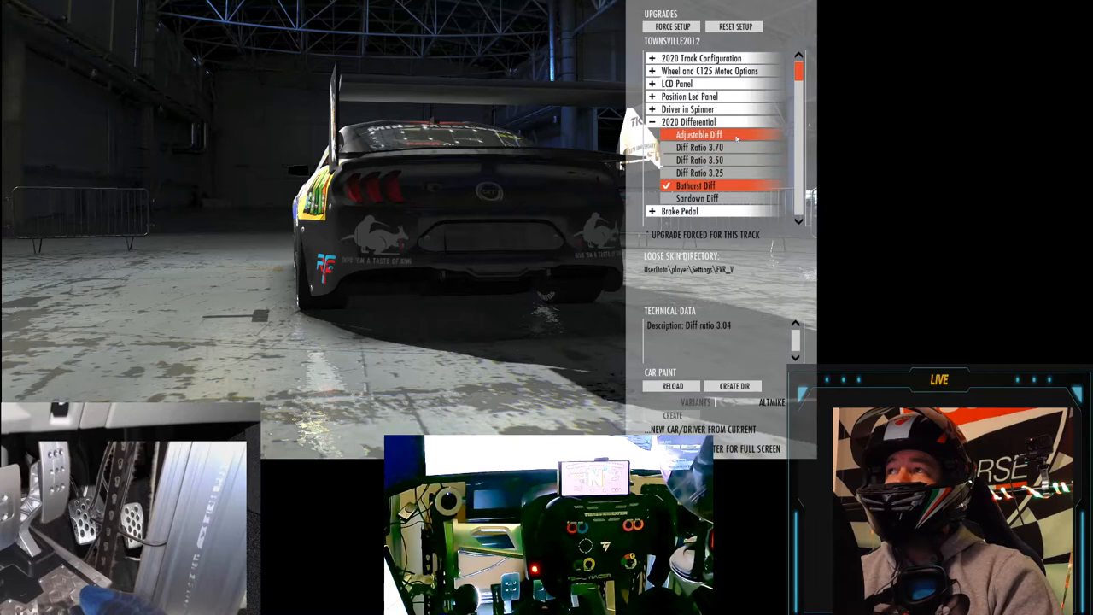
Step: Choose Bathurst Diff under 2020 Differential, collapse it, and exit to vehicle selection
{"action": "left_click", "coordinate": [698, 135]}
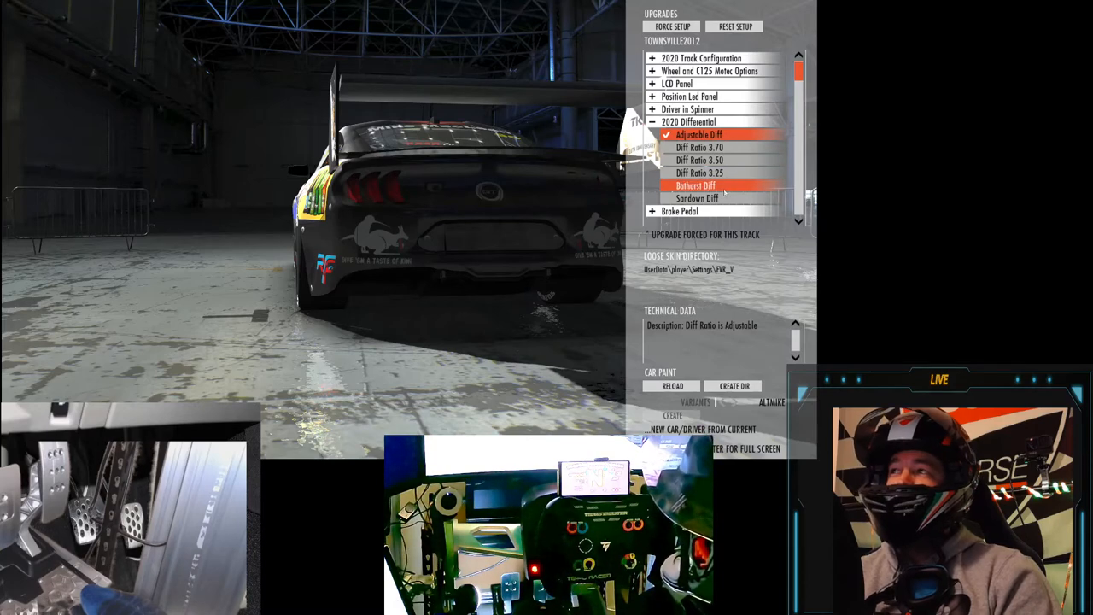
{"action": "left_click", "coordinate": [698, 185]}
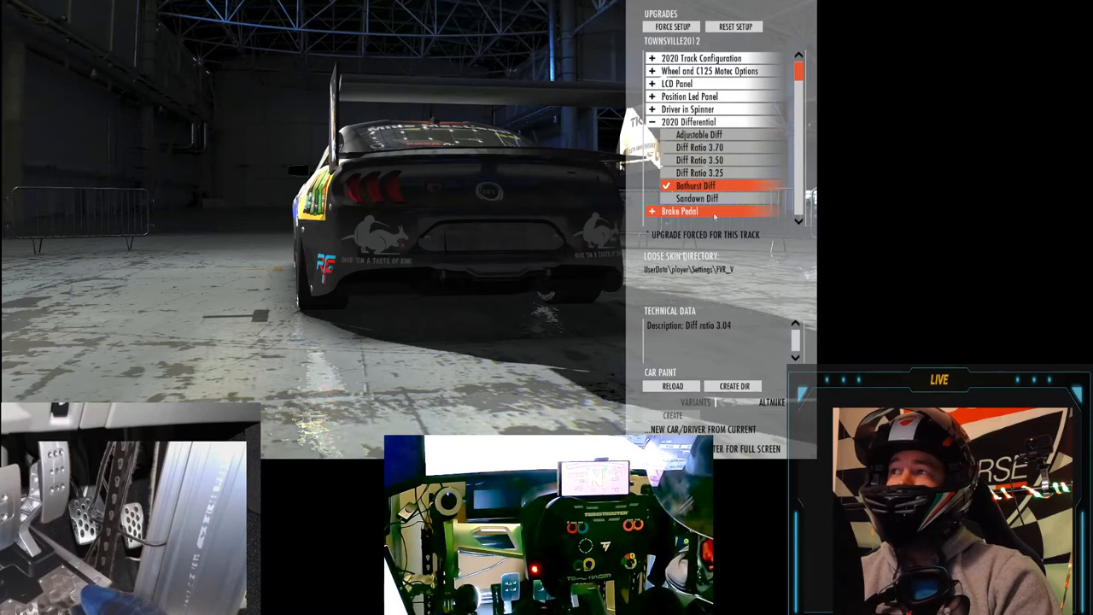
{"action": "left_click", "coordinate": [650, 122]}
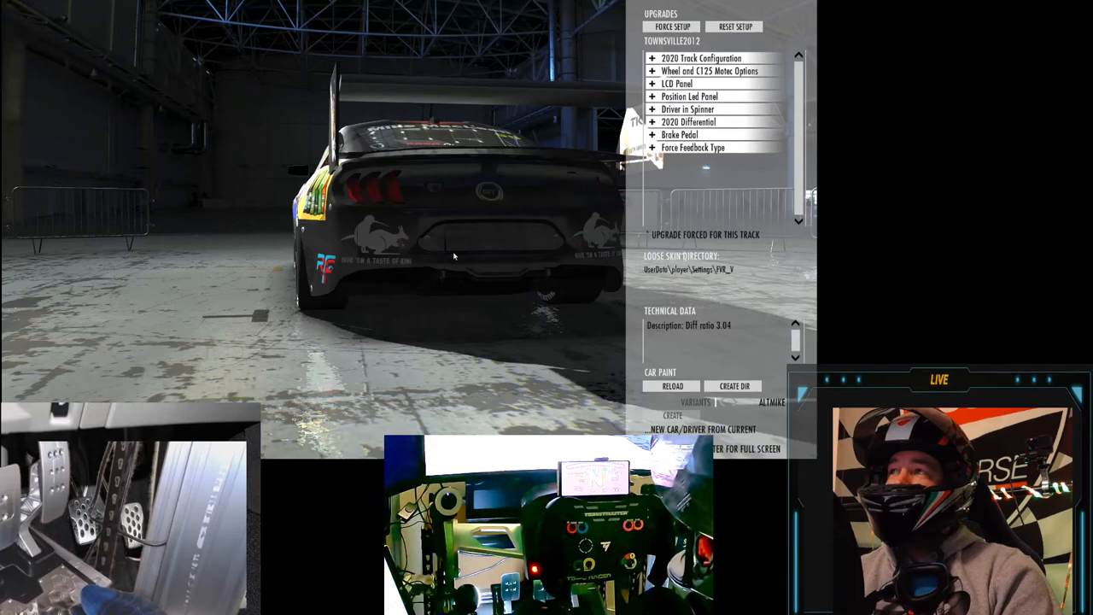
{"action": "left_click", "coordinate": [696, 121]}
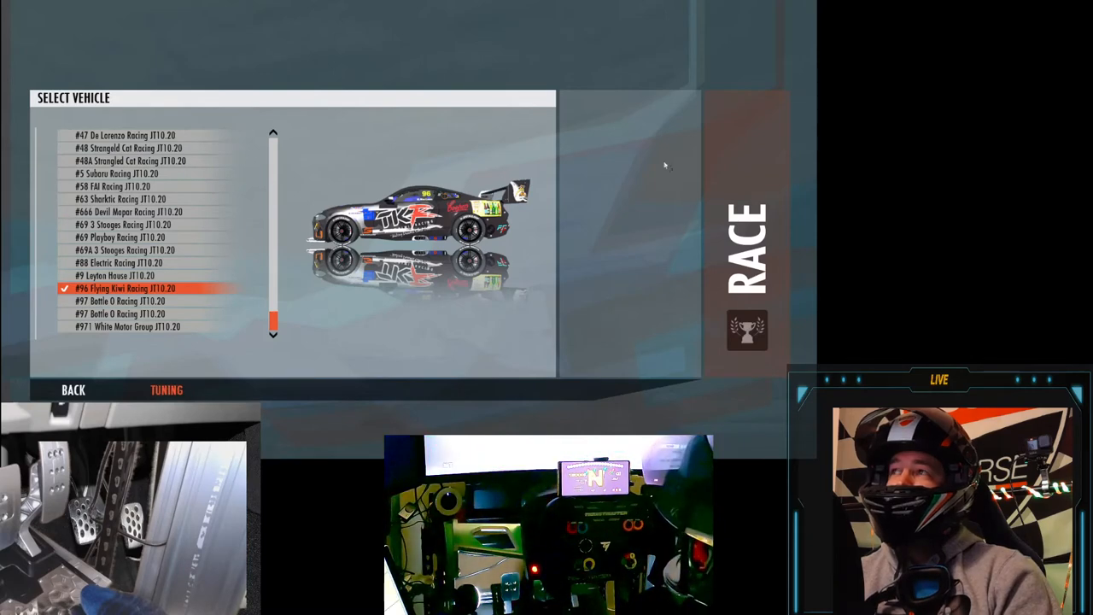
{"action": "mouse_move", "coordinate": [649, 123]}
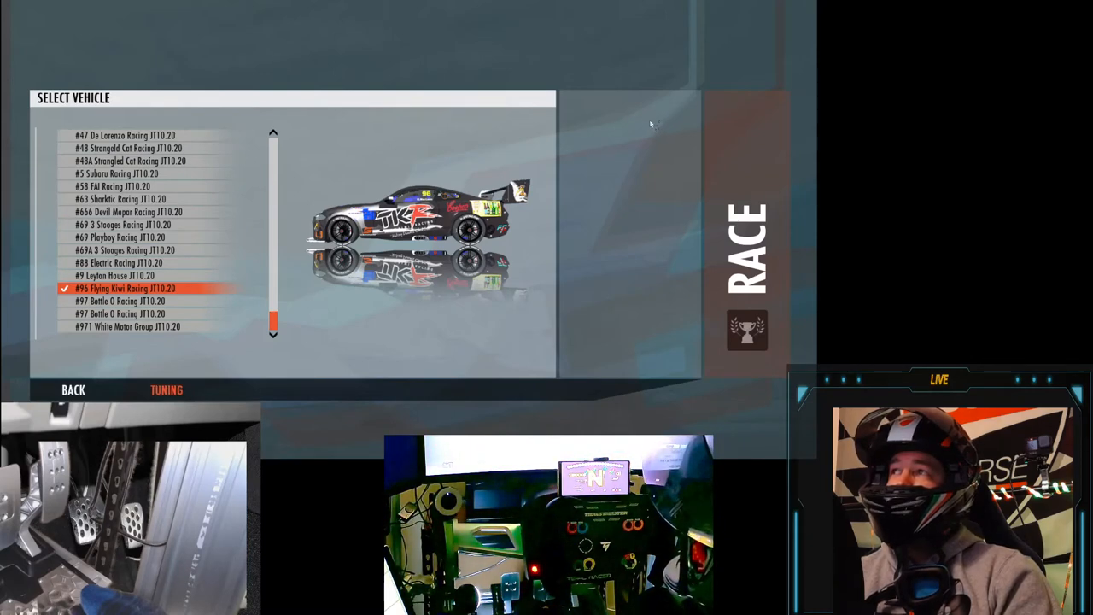
Step: Reopen the garage upgrades for the #96 car from vehicle selection
{"action": "left_click", "coordinate": [166, 390]}
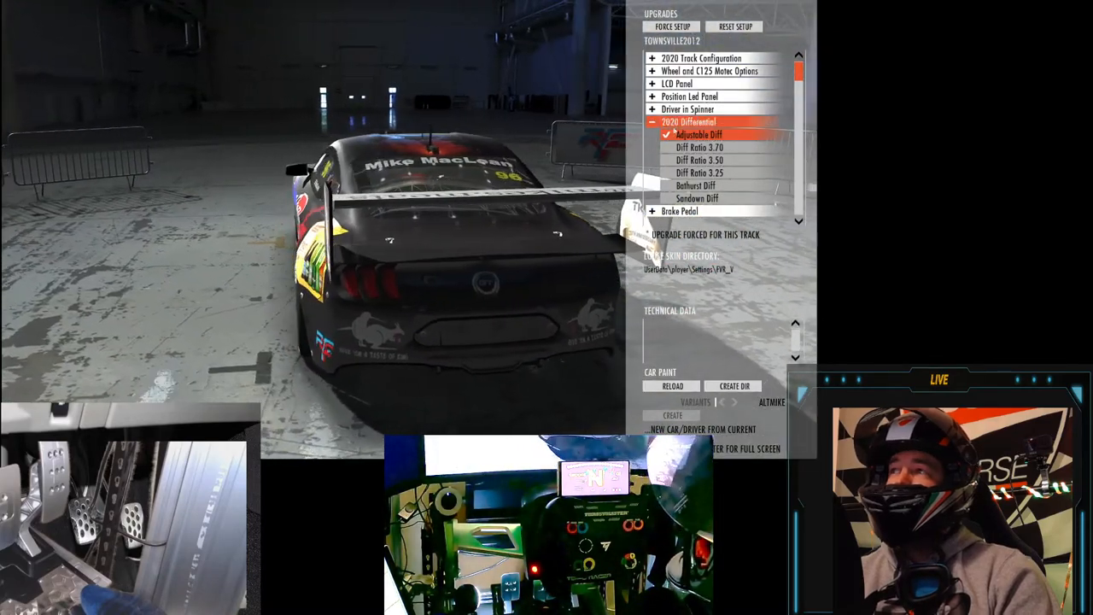
{"action": "left_click", "coordinate": [705, 160]}
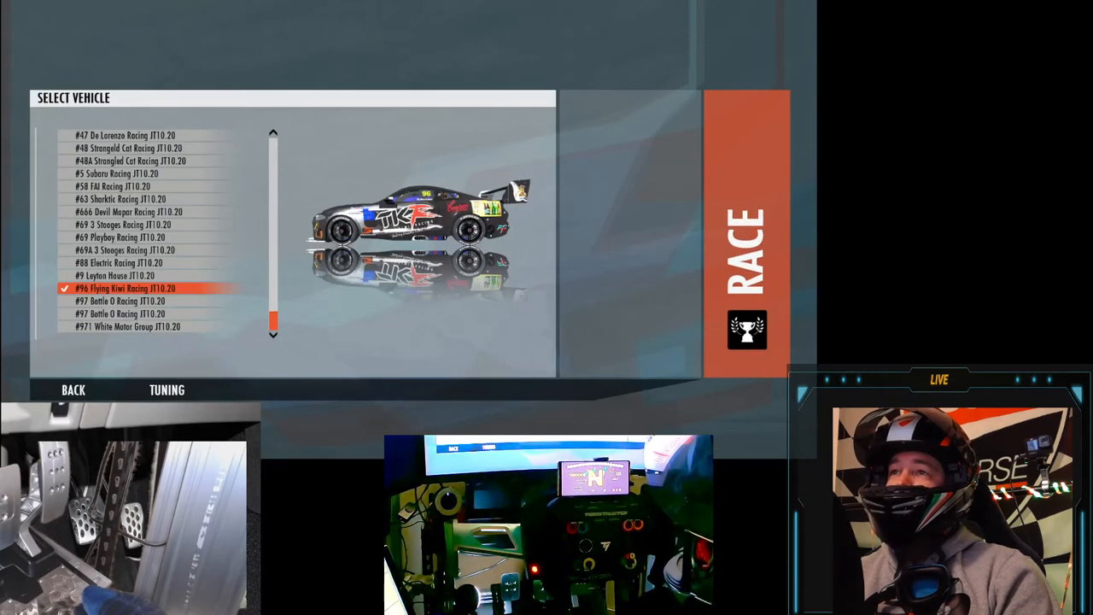
{"action": "left_click", "coordinate": [745, 239]}
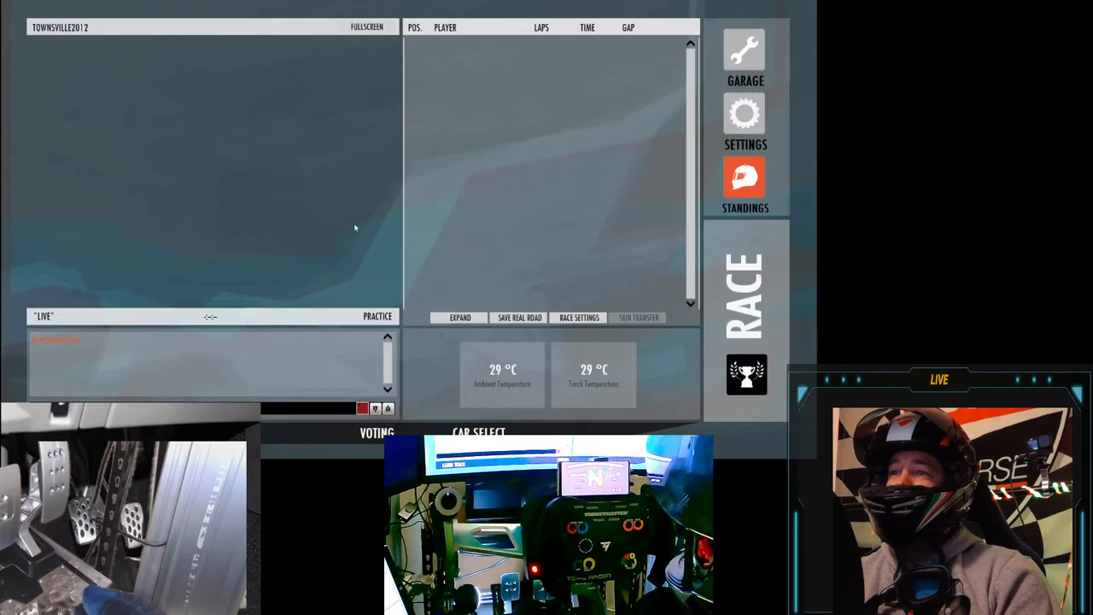
{"action": "mouse_move", "coordinate": [558, 148]}
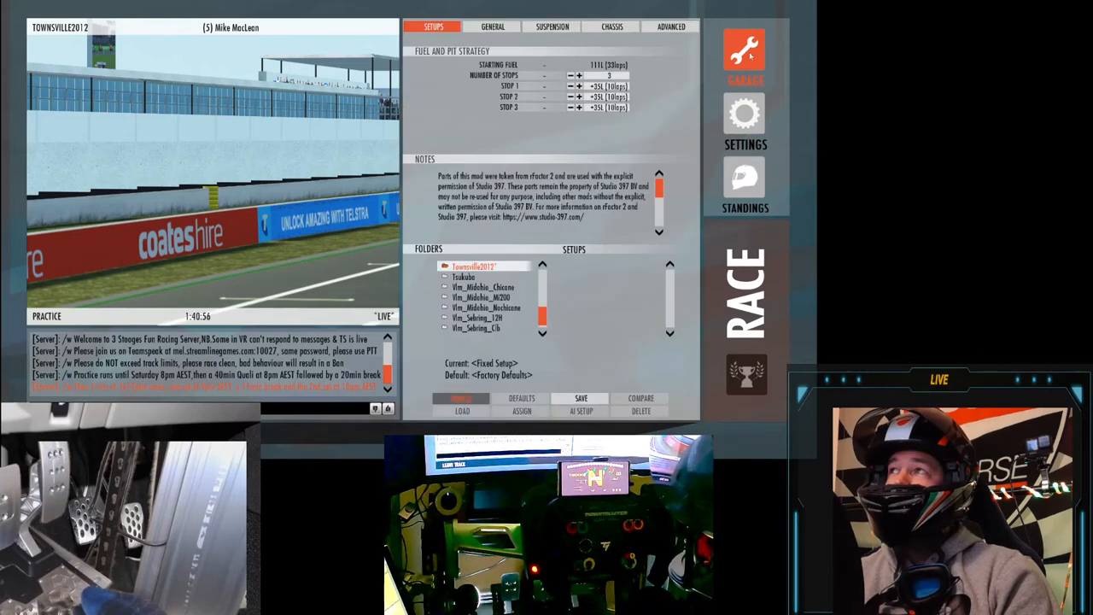
Step: View gearing with the 3.52:1 final drive, then return to the Upgrades list
{"action": "left_click", "coordinate": [499, 26]}
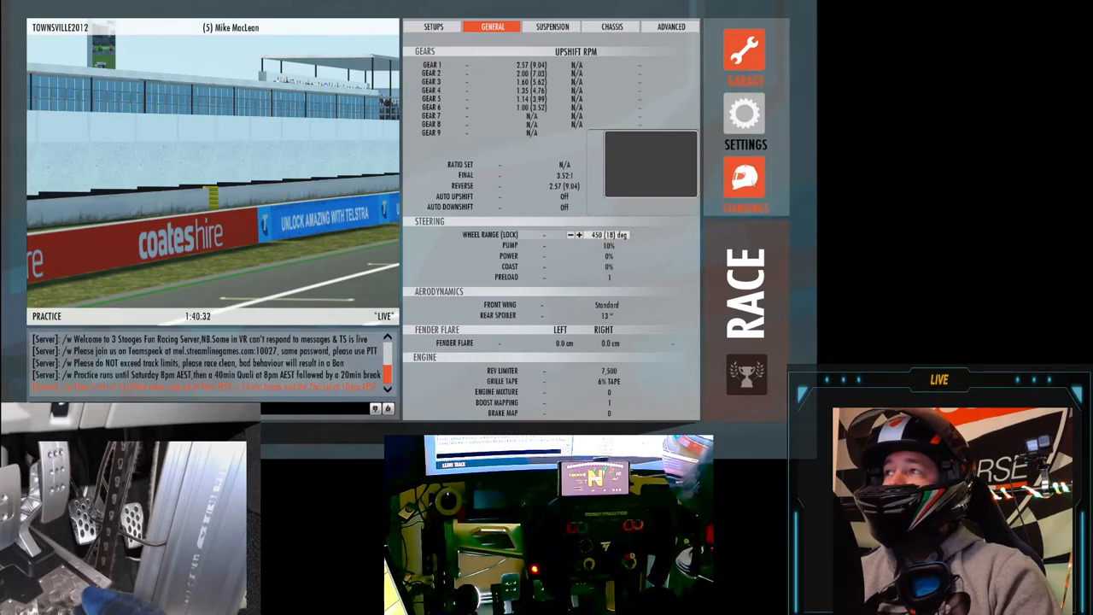
{"action": "left_click", "coordinate": [744, 179]}
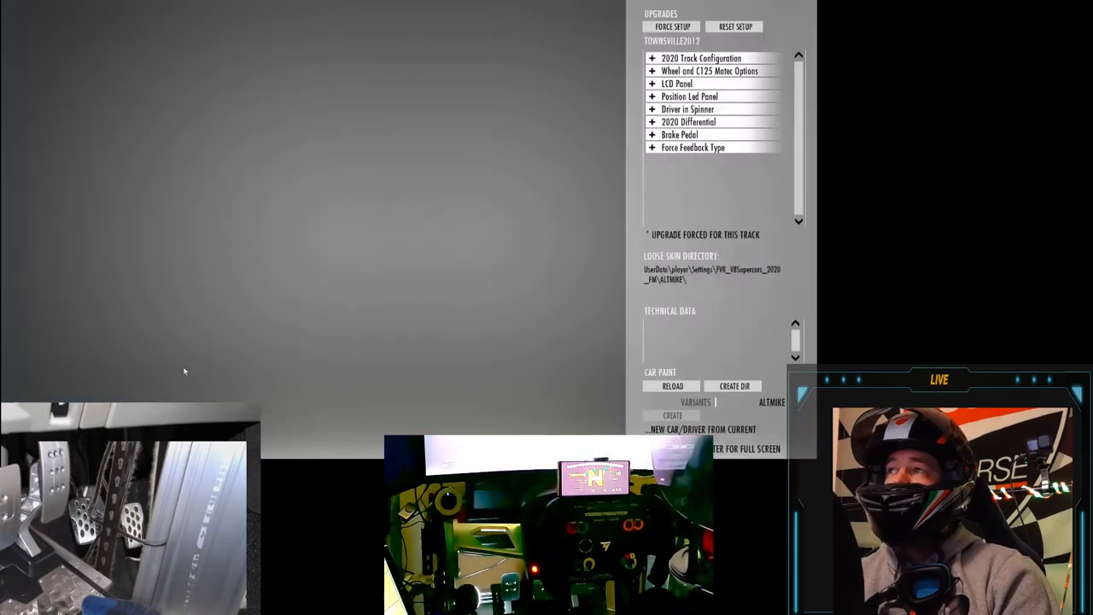
Step: Review the 2020 Differential Diff Ratio entries and return to the Townsville session
{"action": "left_click", "coordinate": [707, 121]}
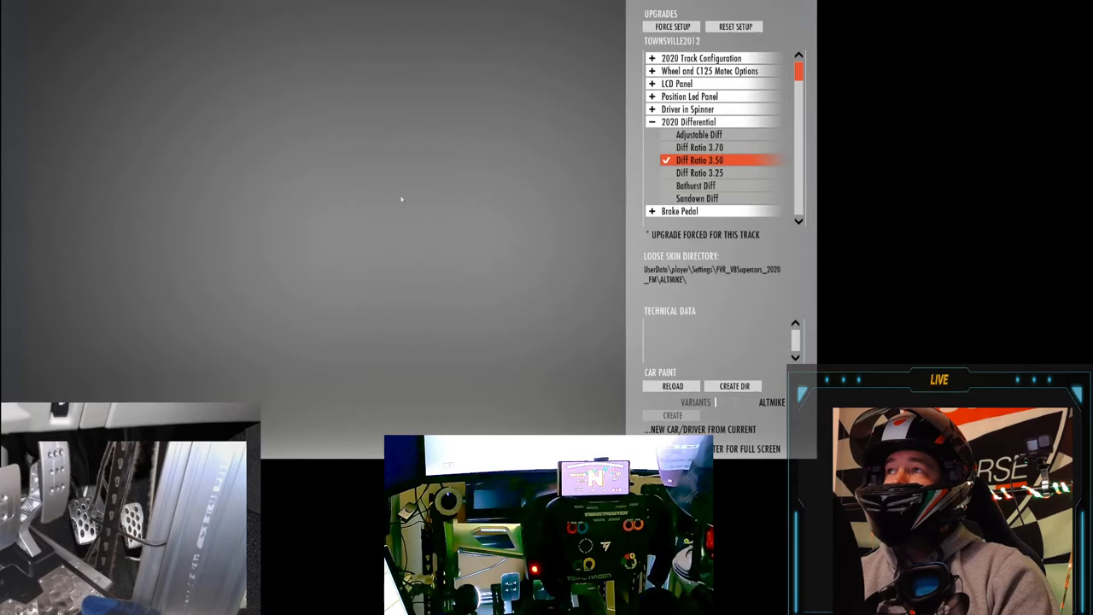
{"action": "mouse_move", "coordinate": [547, 174]}
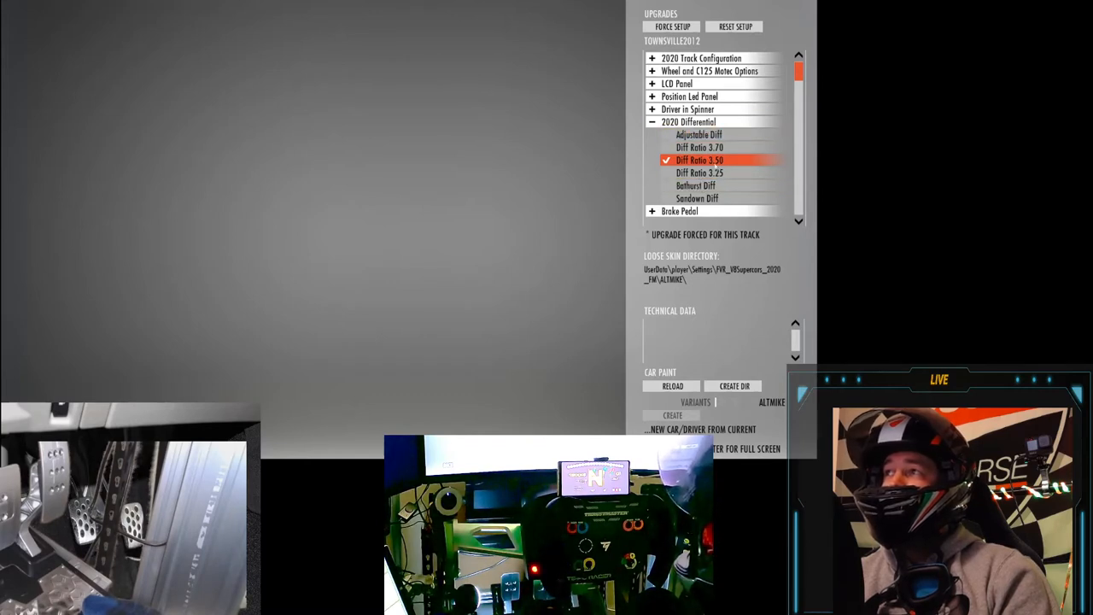
{"action": "left_click", "coordinate": [706, 134]}
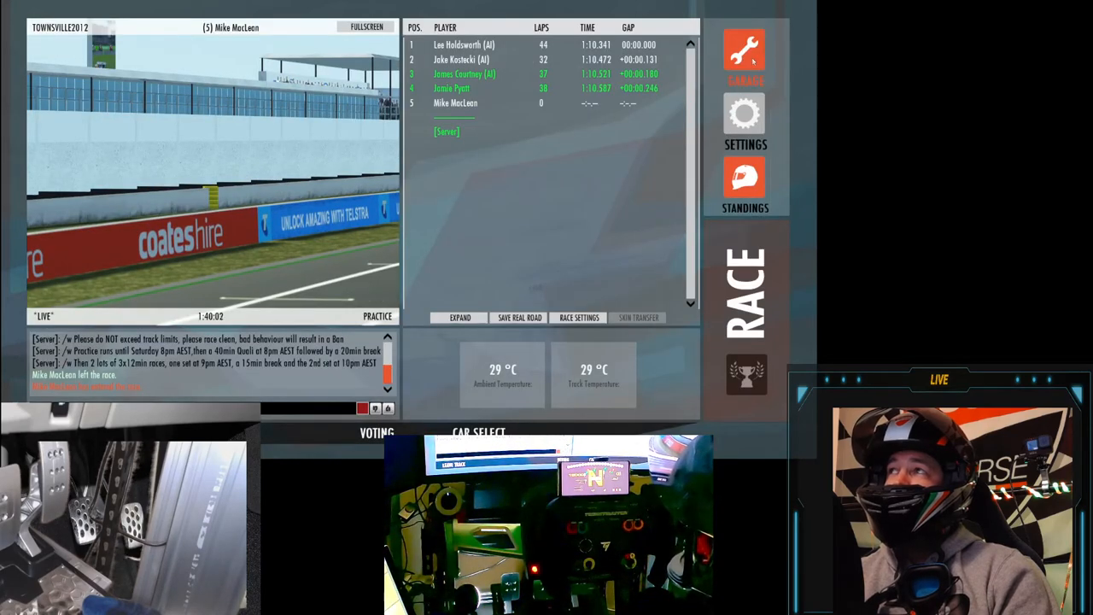
Step: Check the garage General page shows a 3.27:1 final drive, then bring up Tuning upgrades
{"action": "left_click", "coordinate": [748, 53]}
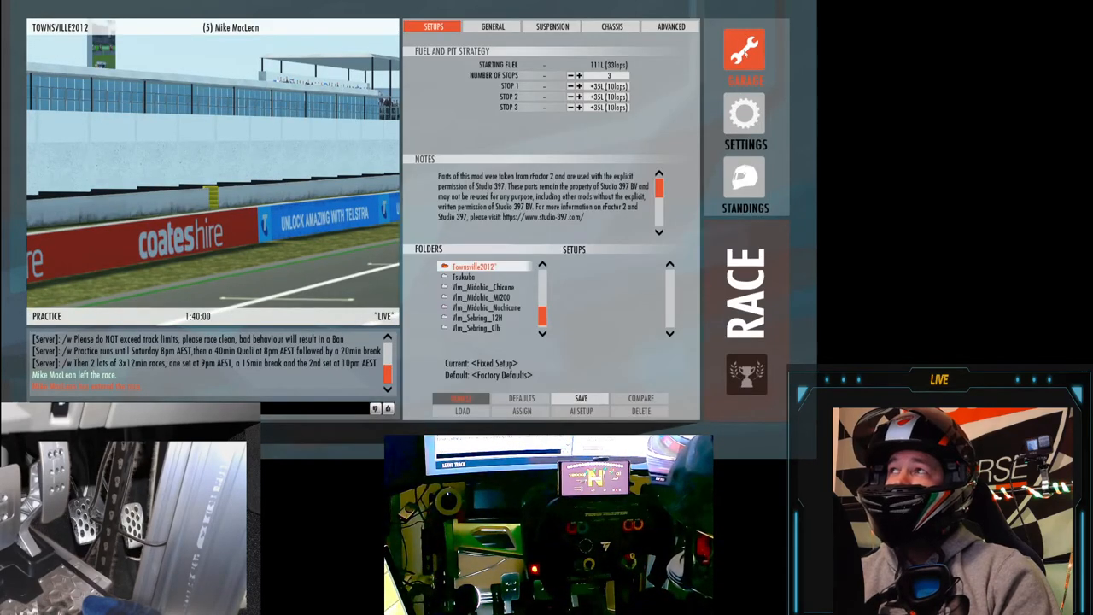
{"action": "left_click", "coordinate": [494, 26]}
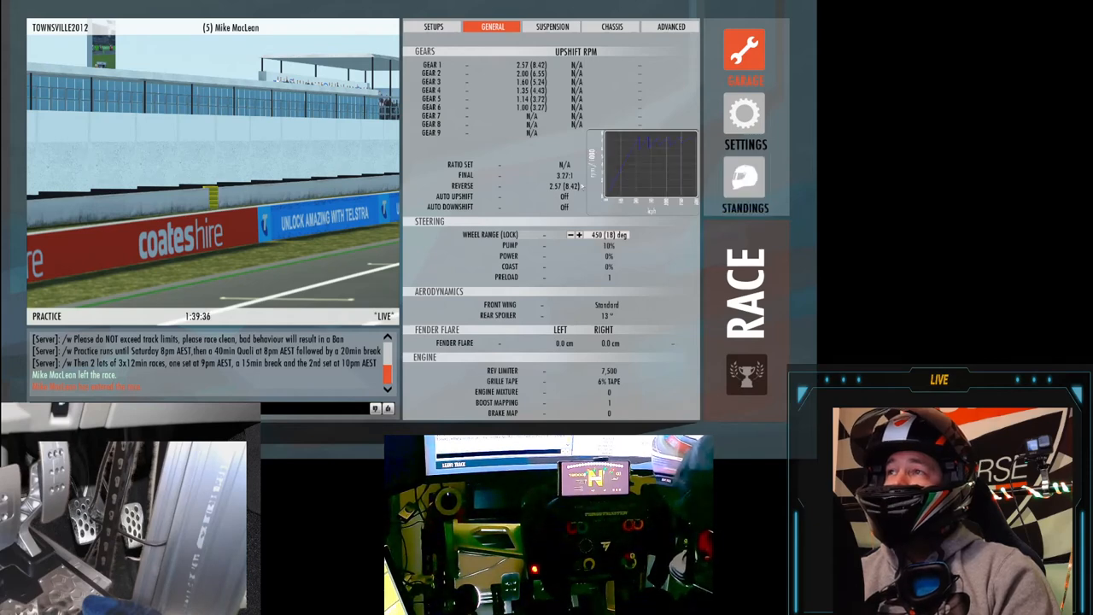
{"action": "left_click", "coordinate": [744, 184]}
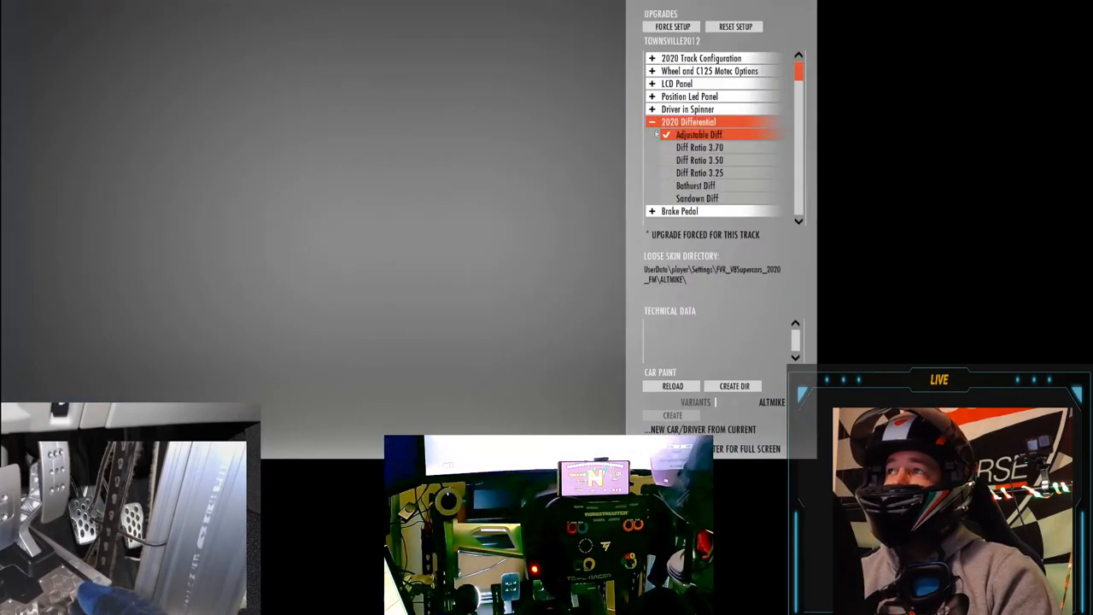
Step: Keep Adjustable Diff under 2020 Differential and leave Tuning for the #96 Flying Kiwi Racing car
{"action": "left_click", "coordinate": [696, 173]}
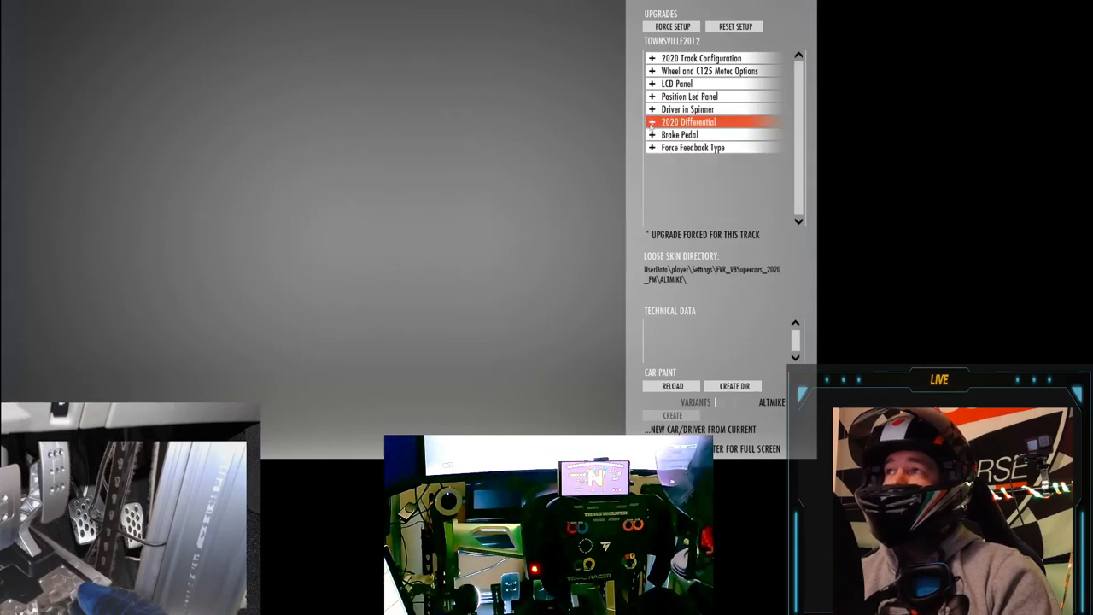
{"action": "left_click", "coordinate": [650, 121]}
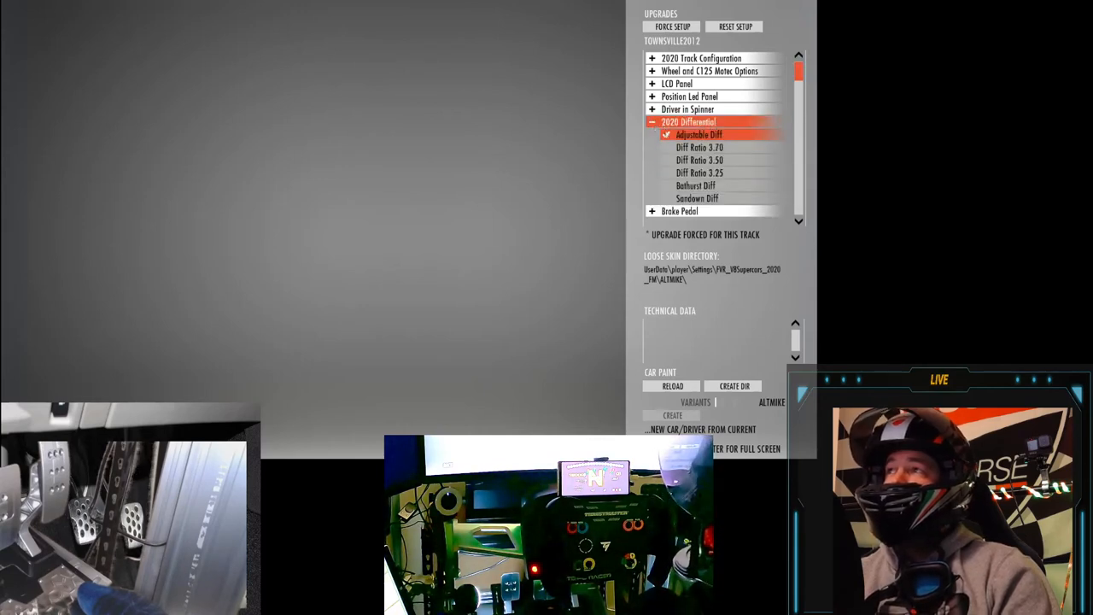
{"action": "left_click", "coordinate": [700, 173]}
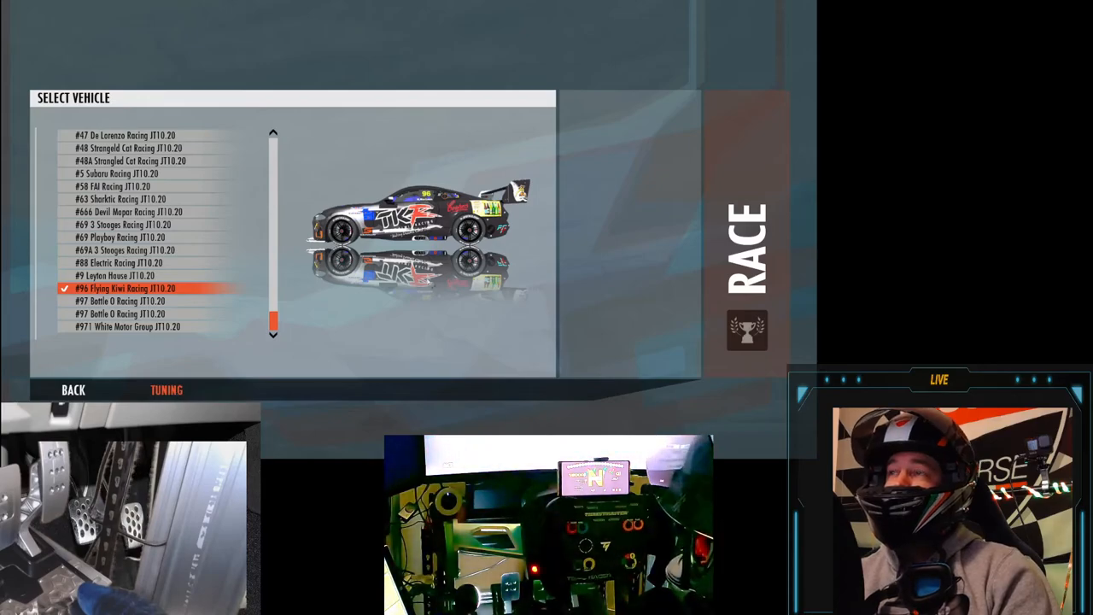
Step: Leave Select Vehicle and return to the Townsville 2012 practice session
{"action": "left_click", "coordinate": [167, 389]}
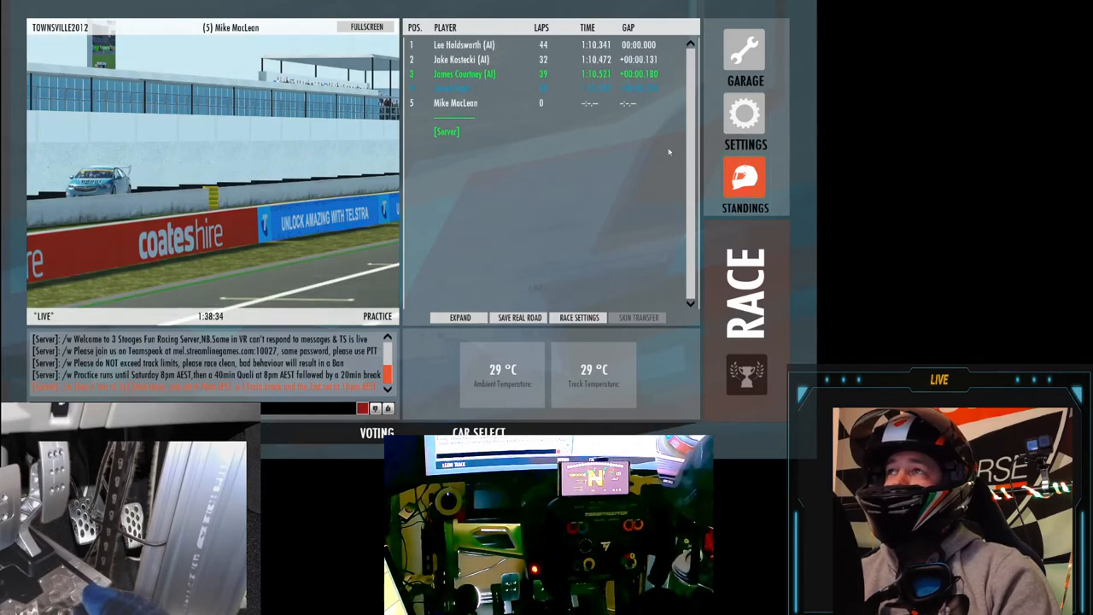
Step: Check the garage General page now shows a 3.05:1 final drive
{"action": "left_click", "coordinate": [746, 58]}
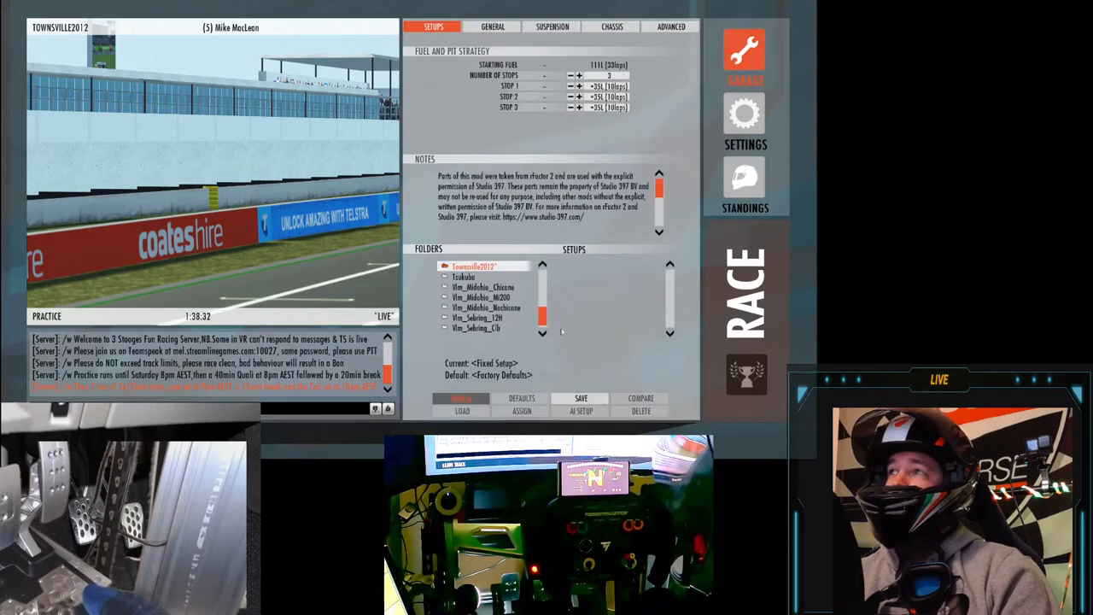
{"action": "left_click", "coordinate": [493, 26]}
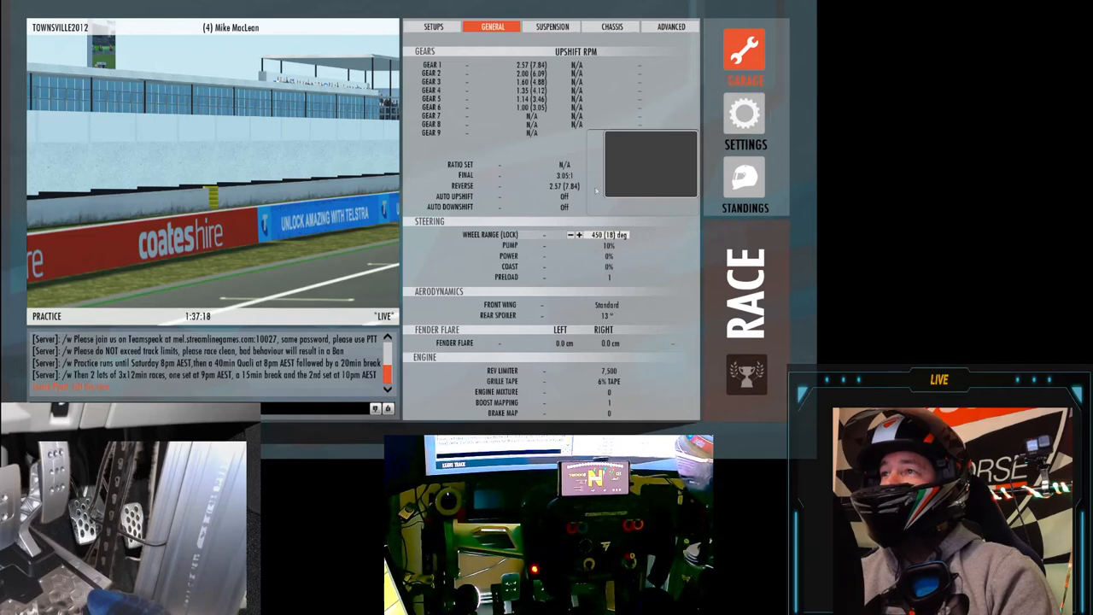
Step: Lower Max Pedal Force to 90 kgf on the Advanced page and return to General gearing
{"action": "left_click", "coordinate": [553, 27]}
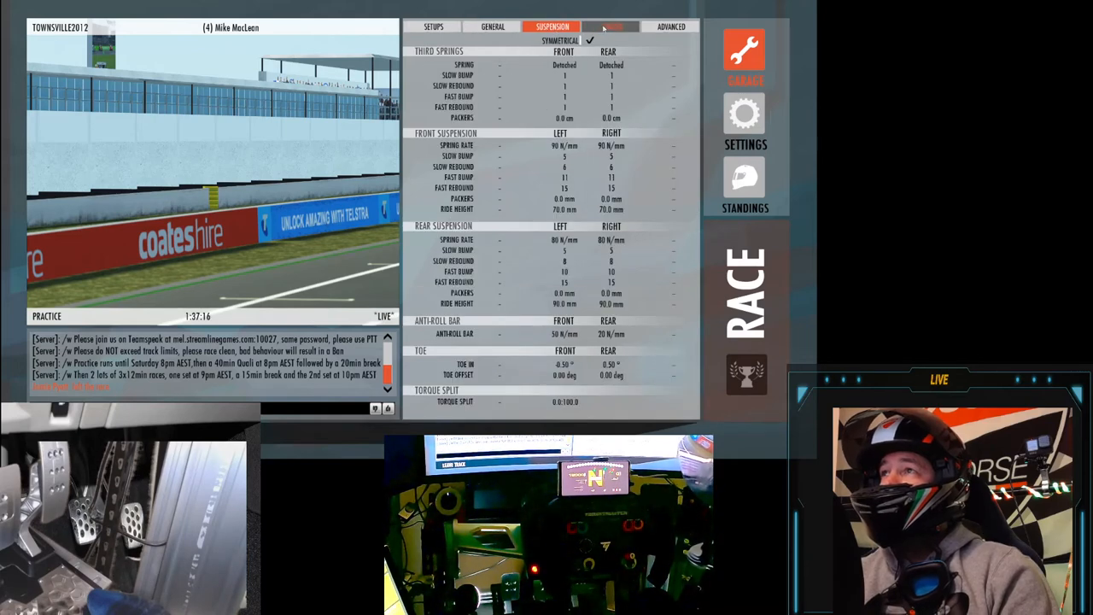
{"action": "left_click", "coordinate": [680, 27]}
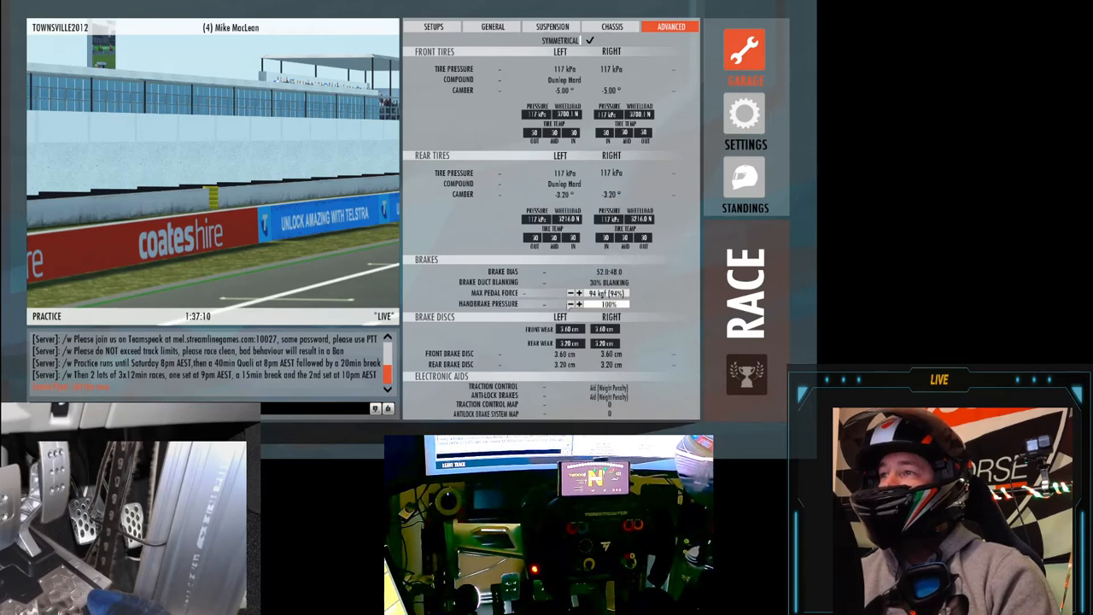
{"action": "left_click", "coordinate": [563, 292]}
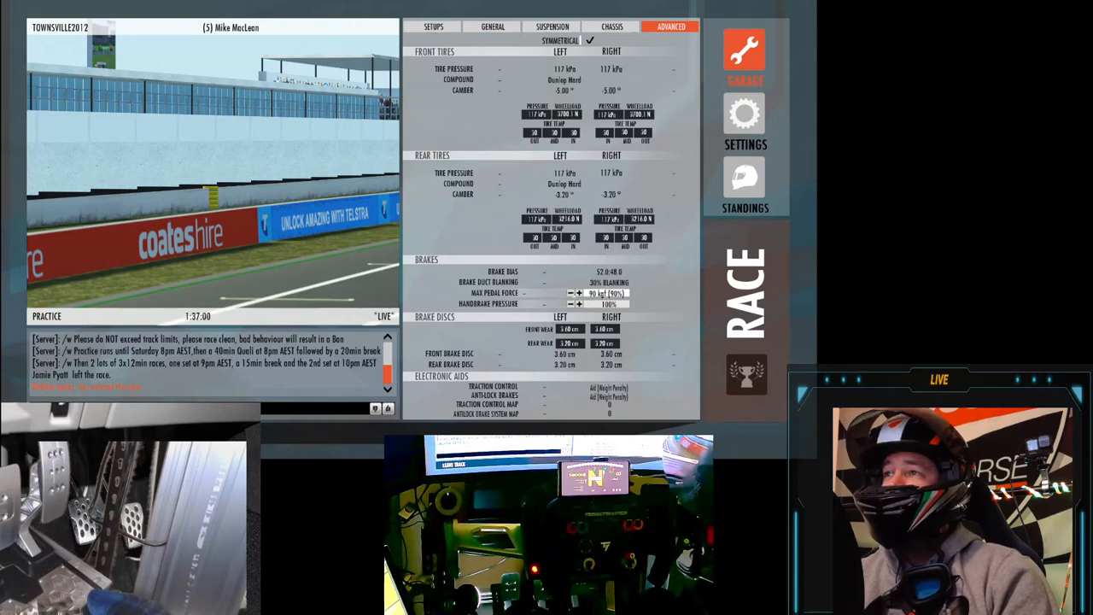
{"action": "left_click", "coordinate": [433, 25]}
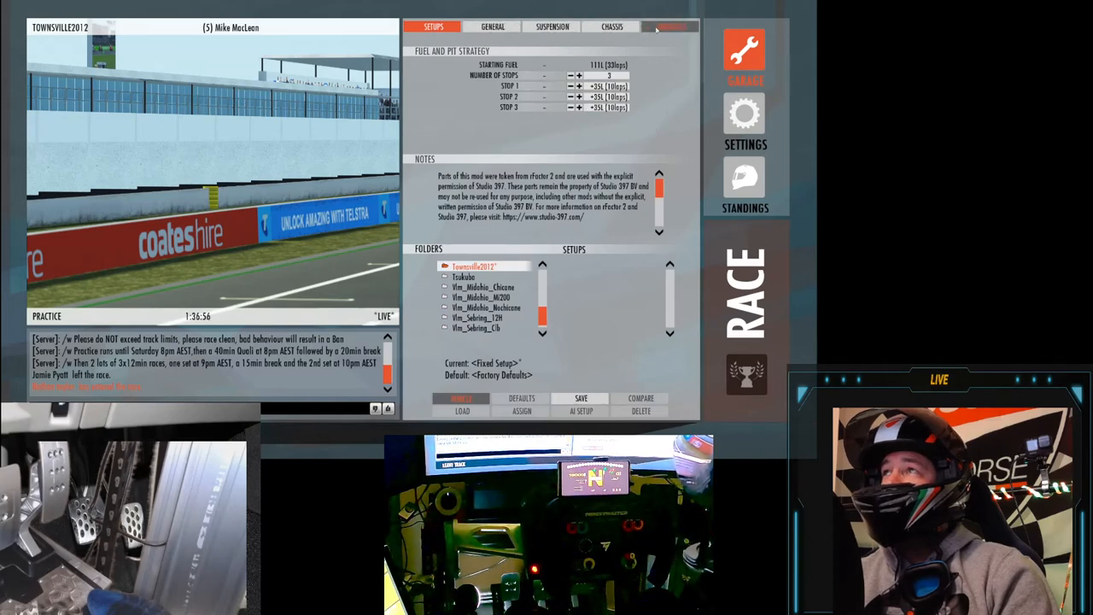
{"action": "left_click", "coordinate": [494, 24]}
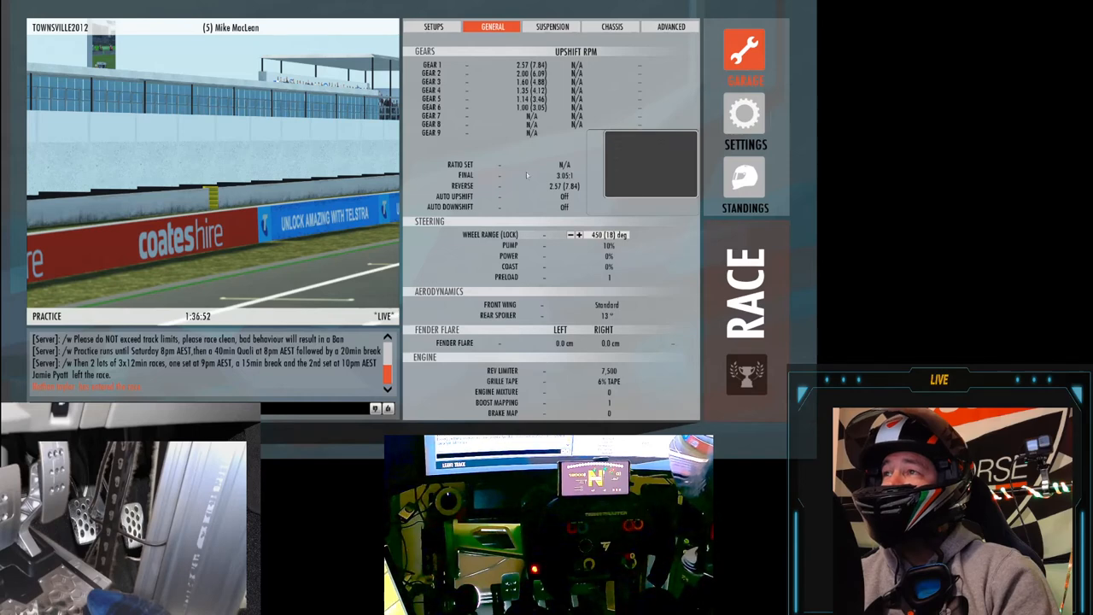
{"action": "mouse_move", "coordinate": [512, 157]}
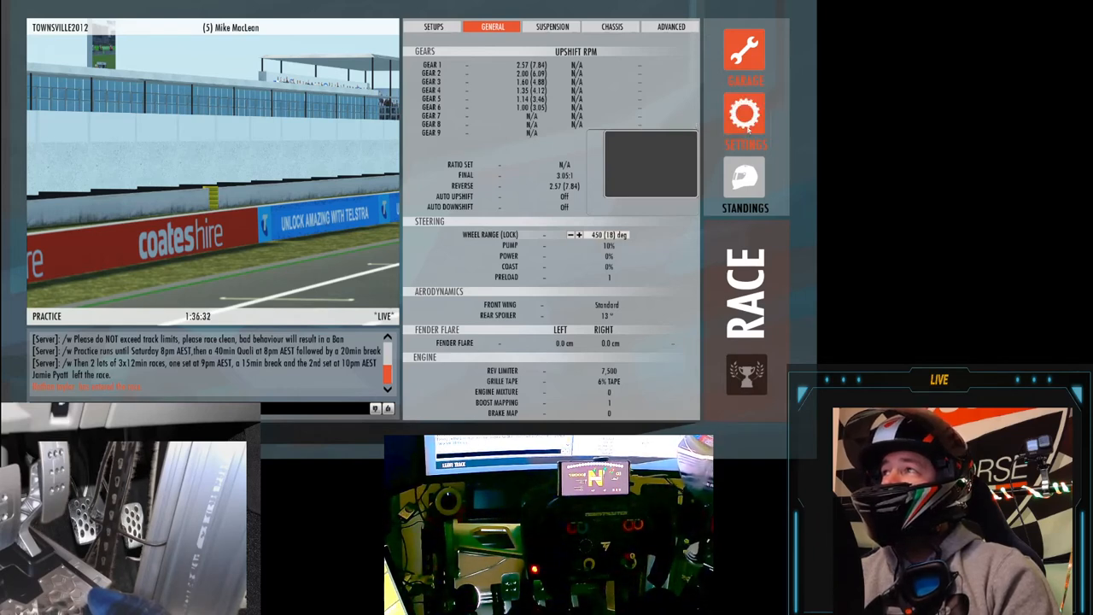
Step: Show the Settings Controls page with input mappings and pedal sensitivity graphs
{"action": "left_click", "coordinate": [744, 117]}
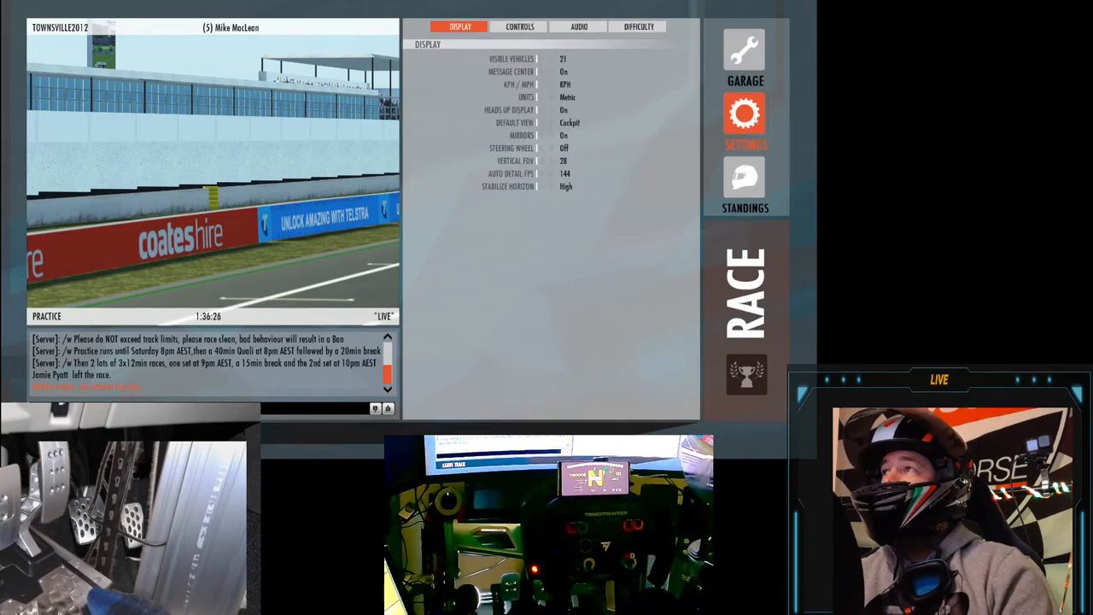
{"action": "left_click", "coordinate": [520, 27]}
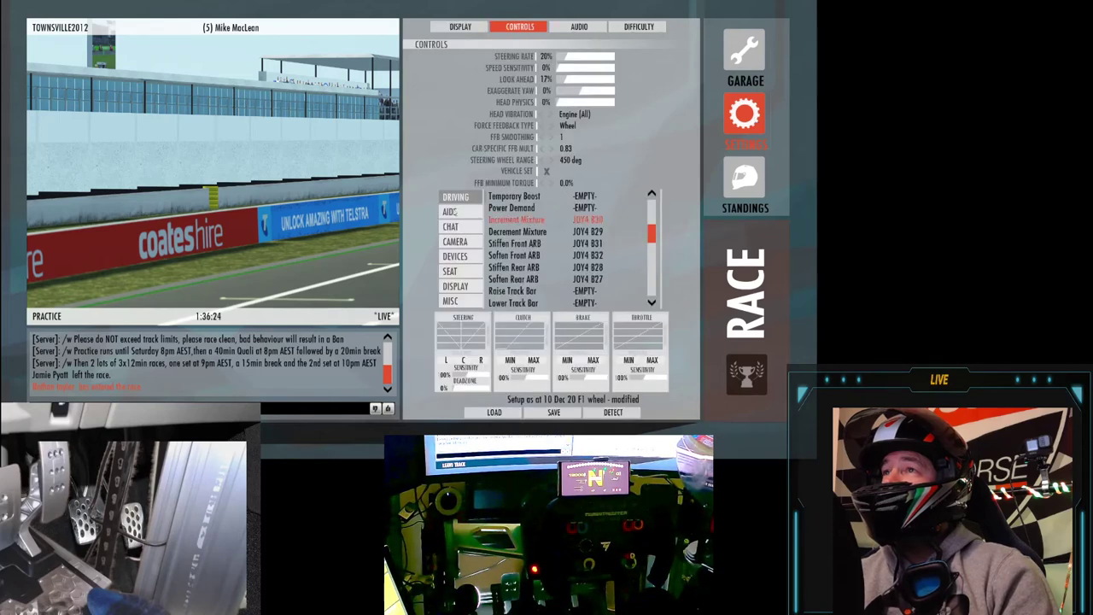